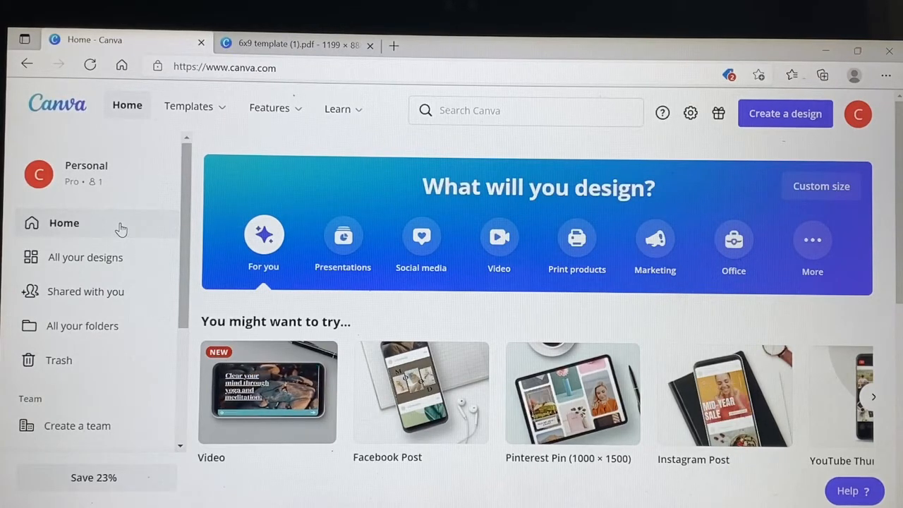
mouse_move(304, 161)
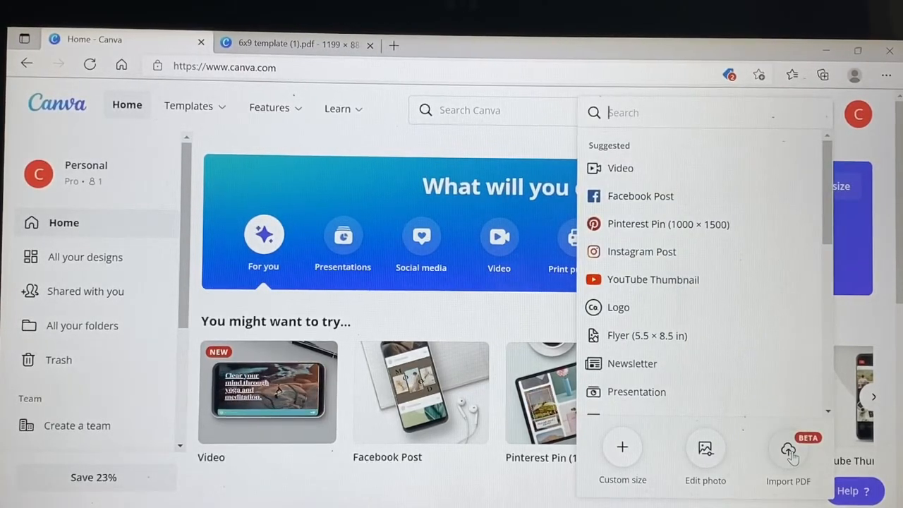
Import the '6x9 template (1)' PDF from Downloads as a new design
click(788, 448)
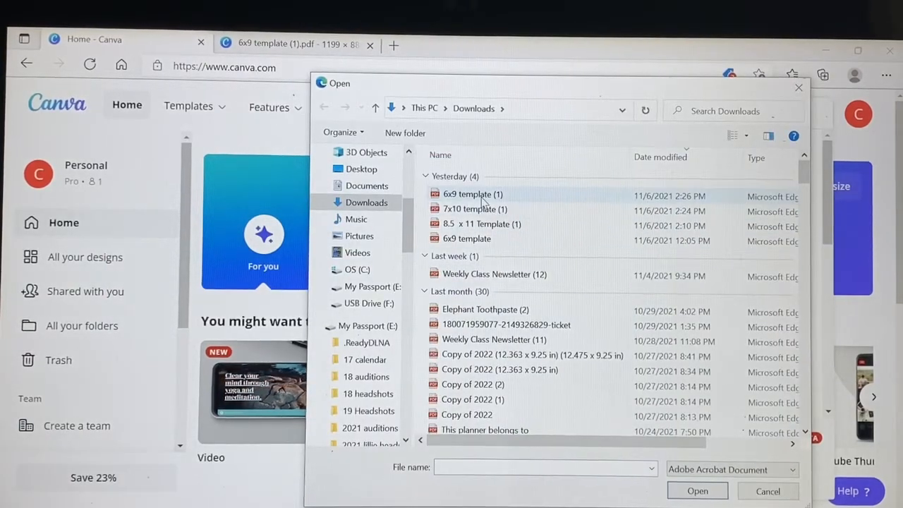
click(473, 194)
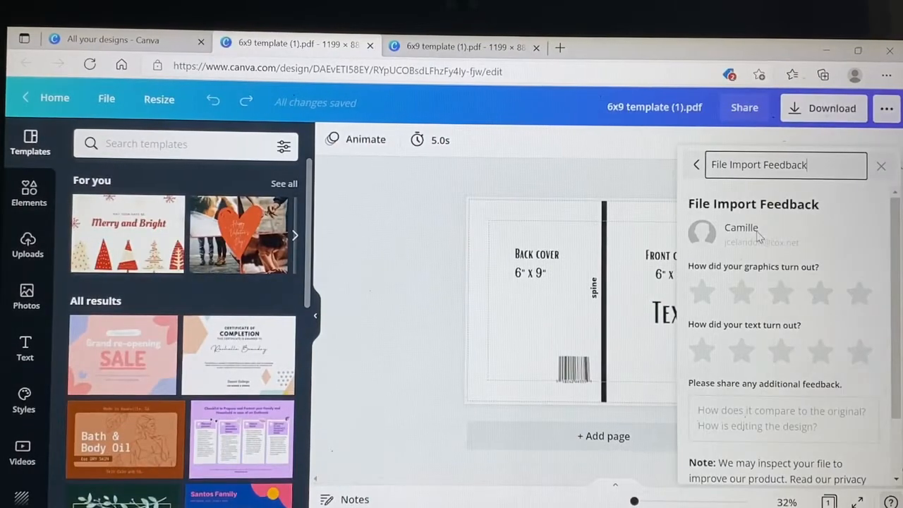
Dismiss the import feedback form, select the cover page, and search for 'shapes'
click(881, 166)
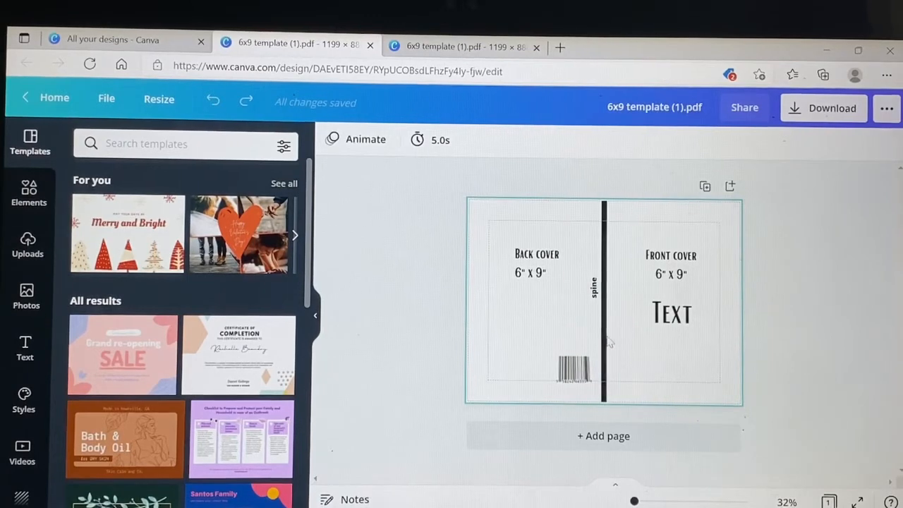
click(670, 265)
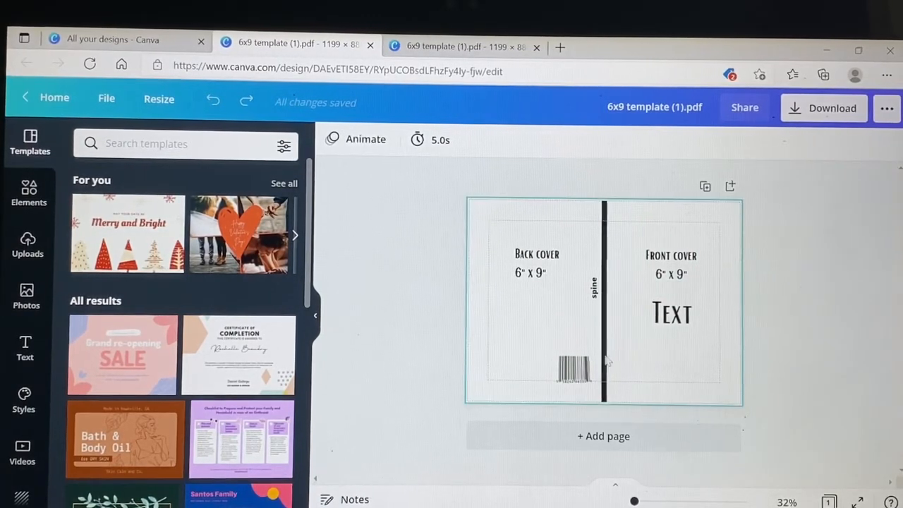
click(574, 386)
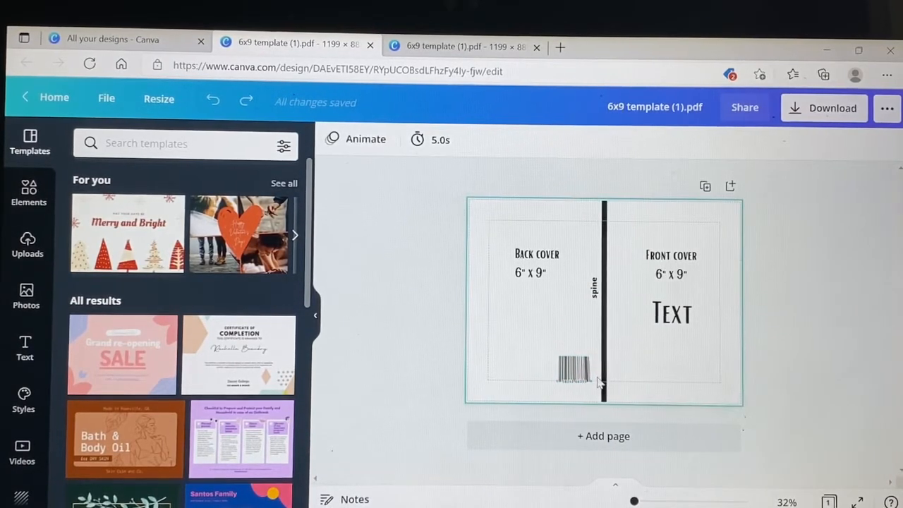
click(536, 263)
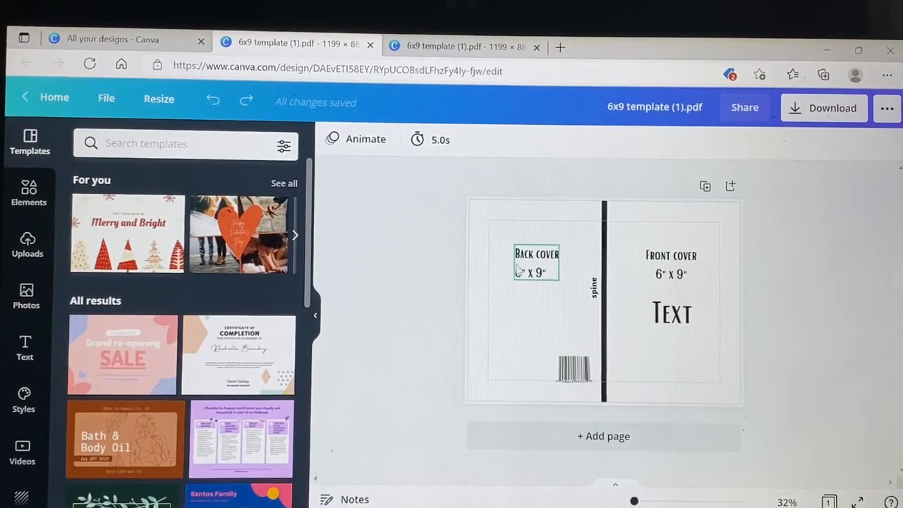
click(670, 265)
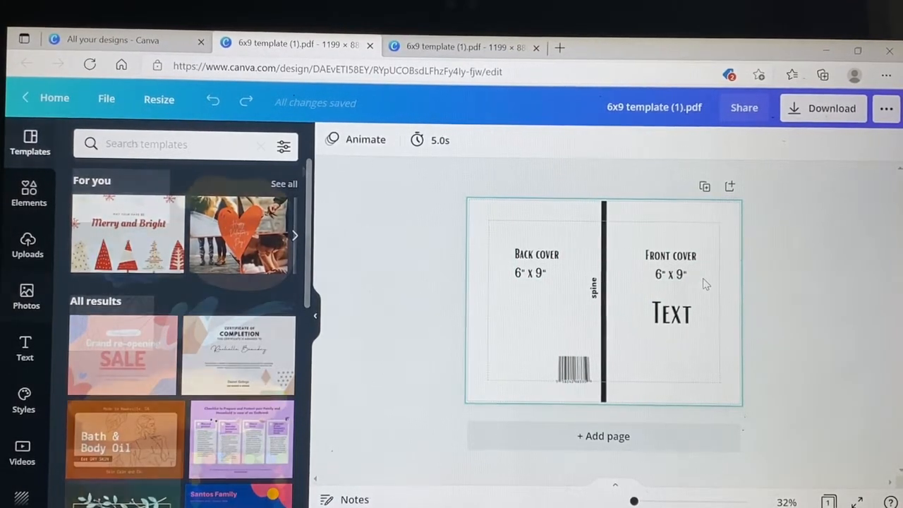
text(shapes)
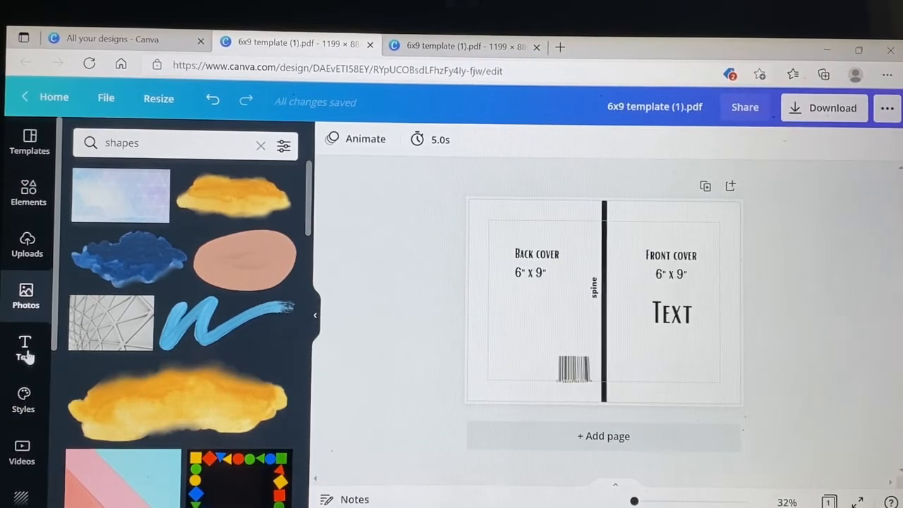
Add a heading to the cover, browse its fonts and colours, then search 'flowers'
click(25, 345)
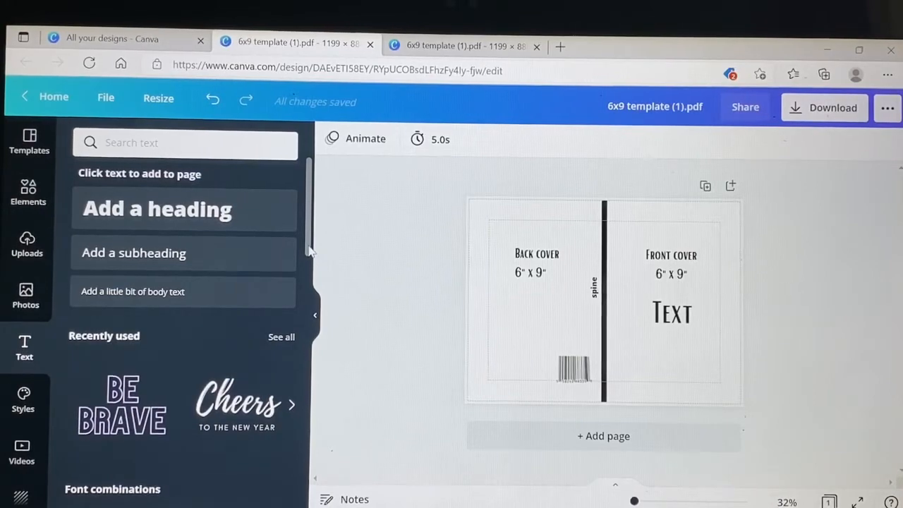
scroll(down, 3)
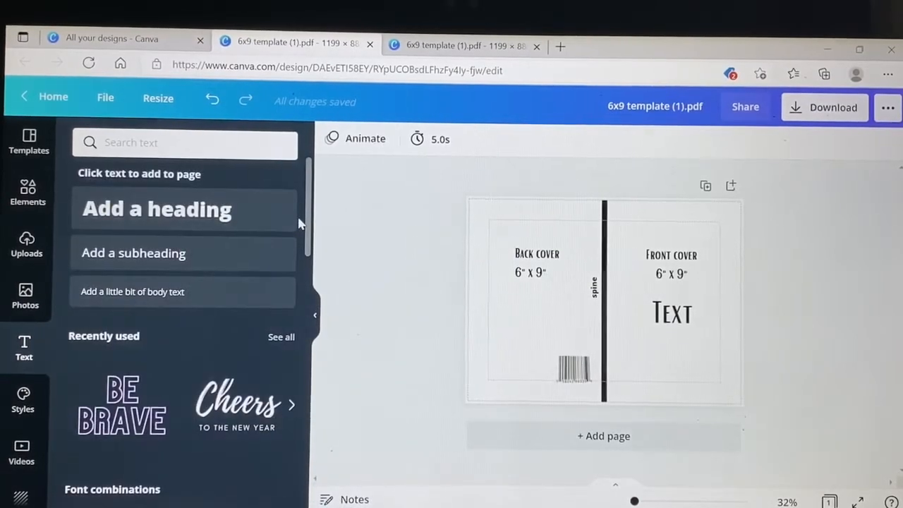
mouse_move(229, 214)
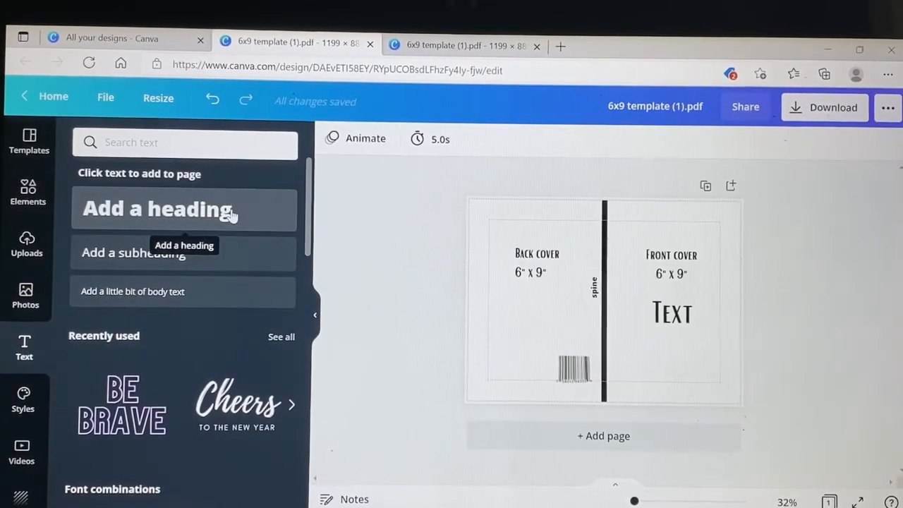
click(184, 209)
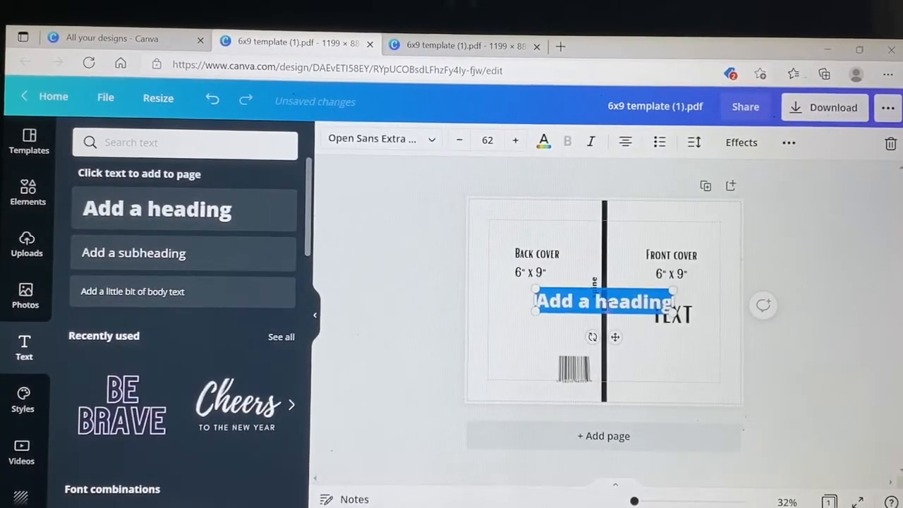
mouse_move(431, 146)
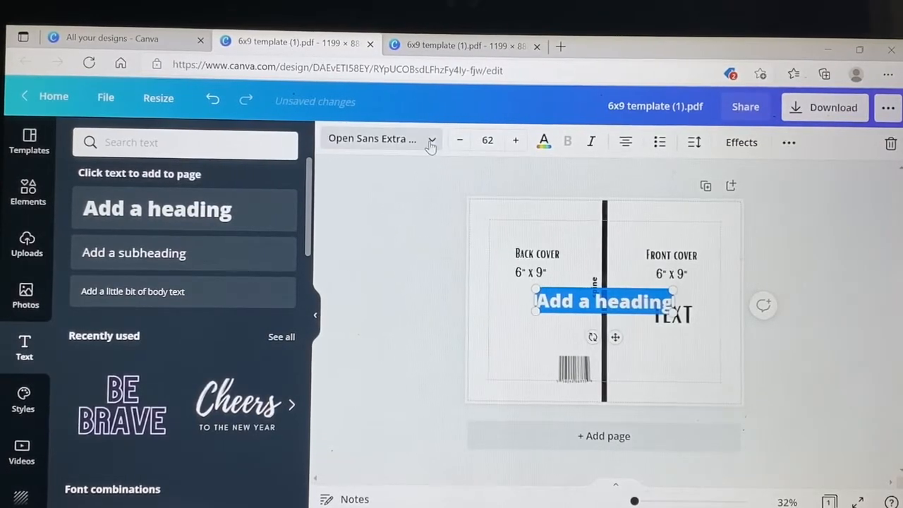
click(431, 139)
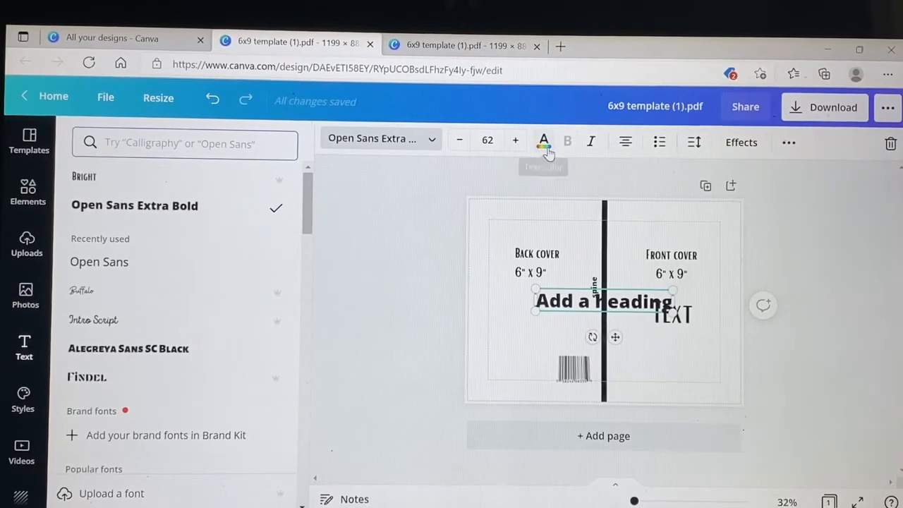
click(544, 142)
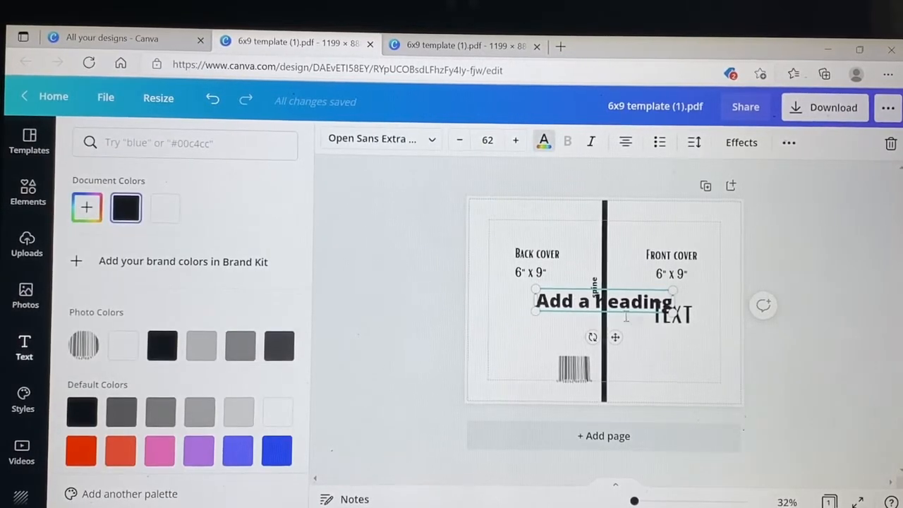
mouse_move(632, 335)
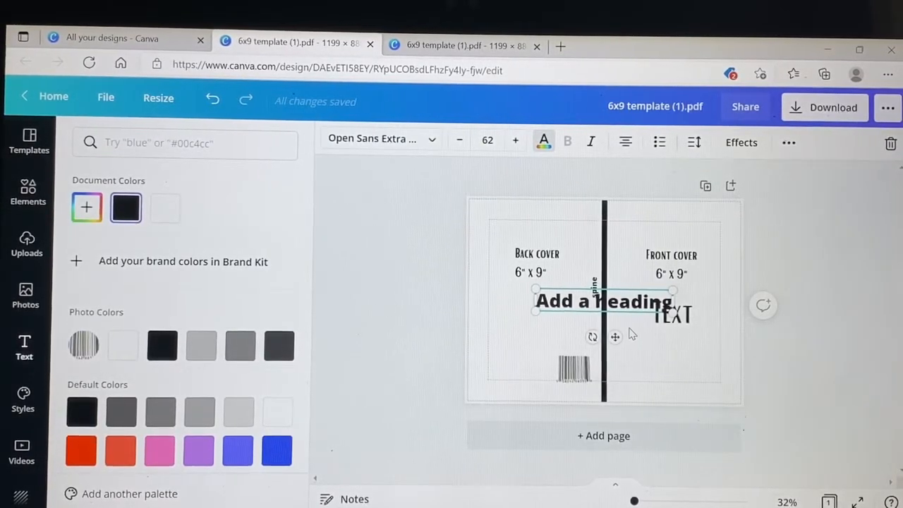
text(flowers)
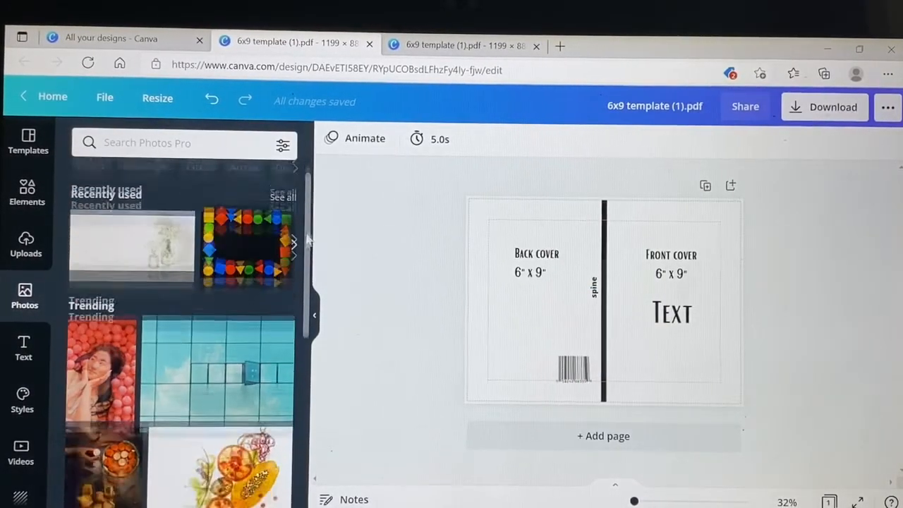
Fill the cover with a desert landscape background, replacing the trial flower-field background
scroll(down, 3)
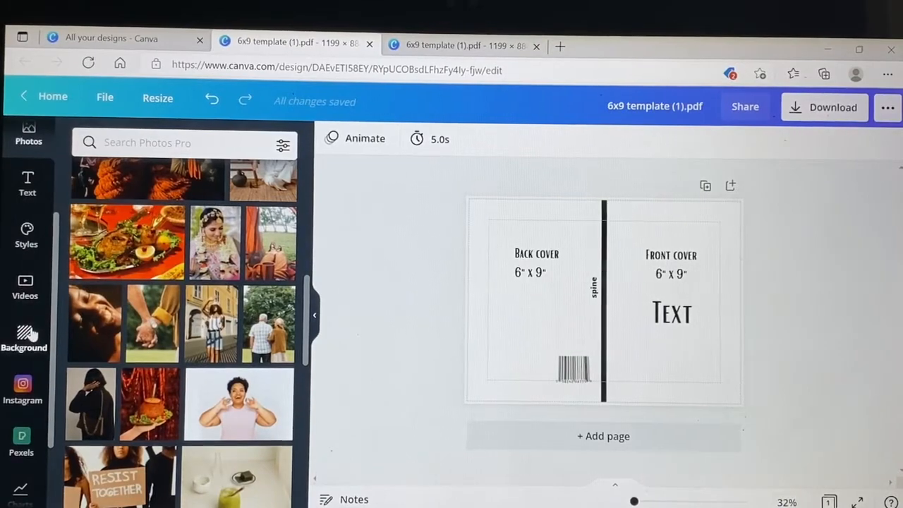
click(24, 335)
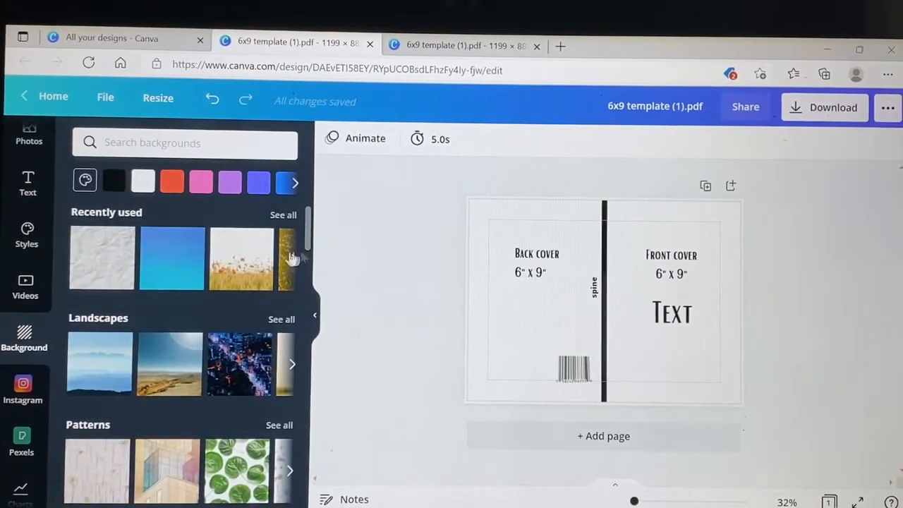
click(242, 257)
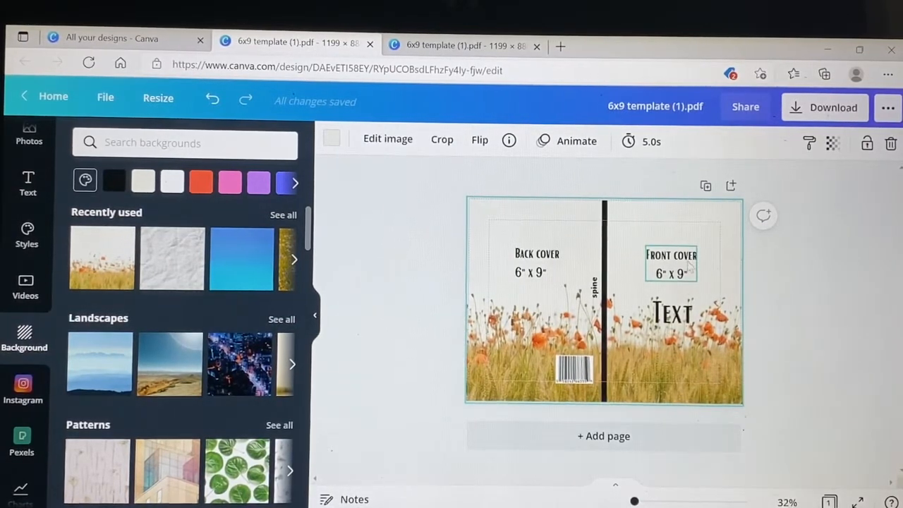
click(671, 312)
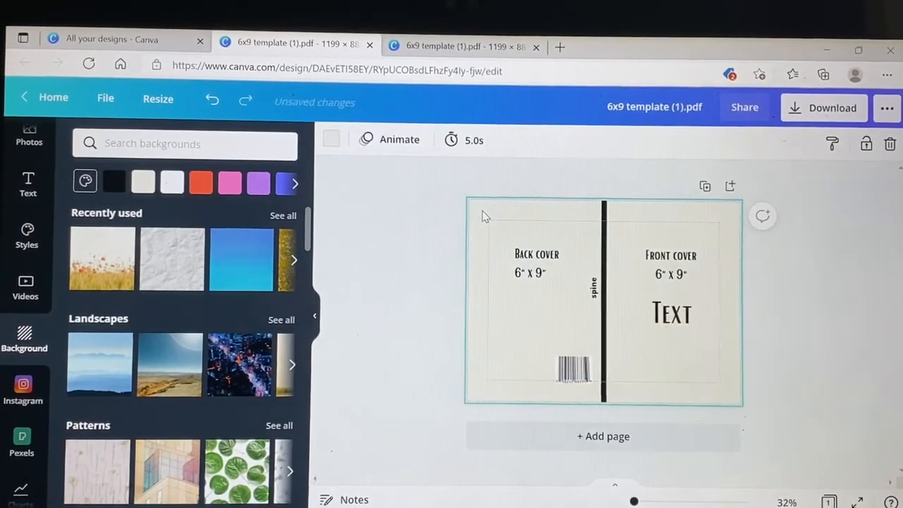
mouse_move(164, 365)
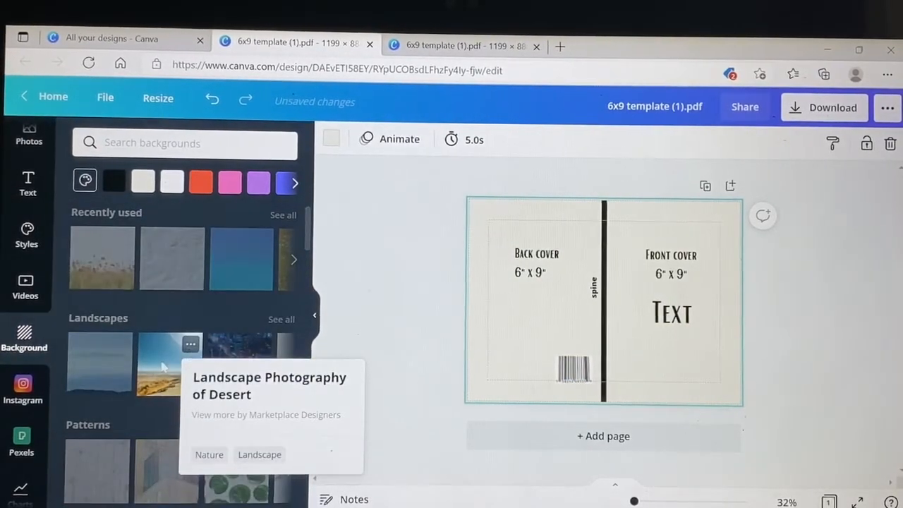
mouse_move(170, 361)
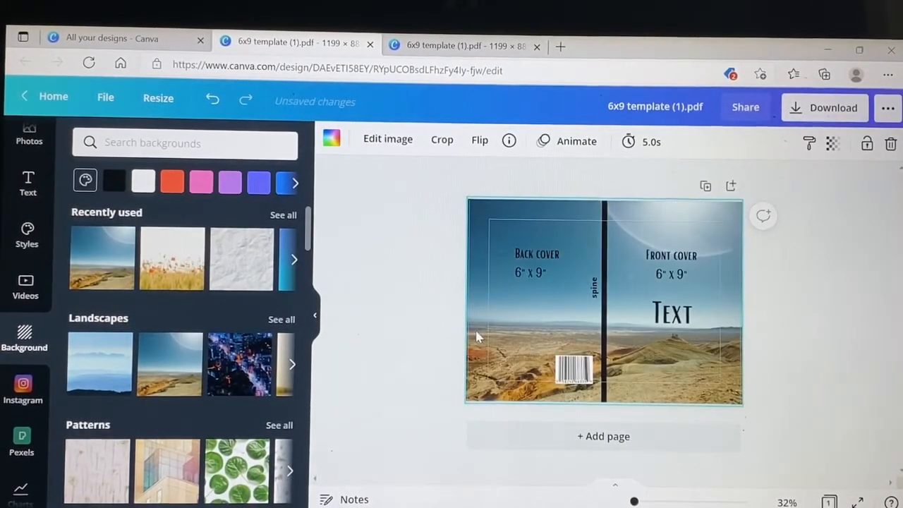
click(671, 313)
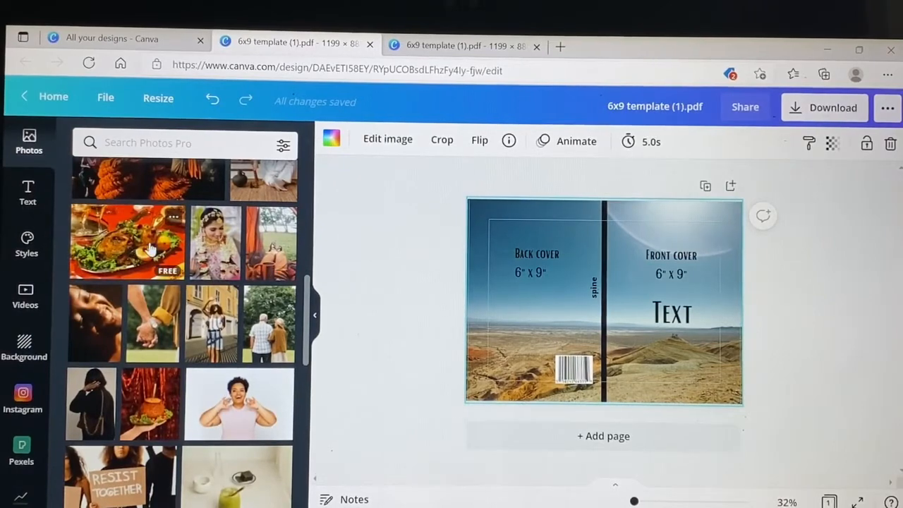
Delete the back cover placeholder text and barcode after removing an accidental food photo
drag(127, 241, 603, 300)
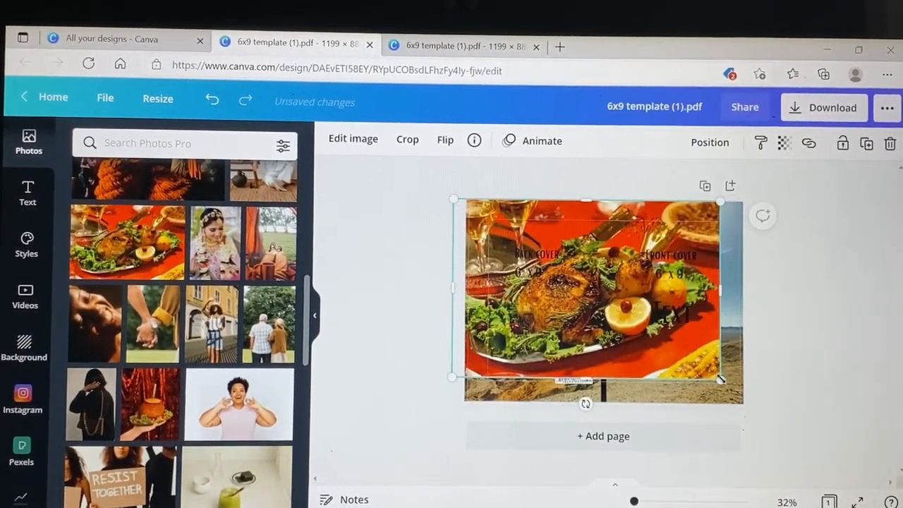
drag(720, 379, 781, 423)
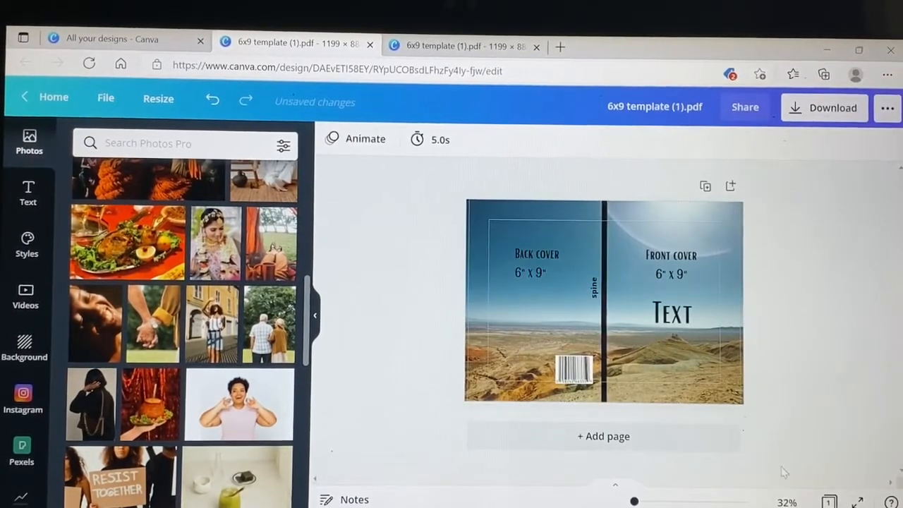
click(535, 254)
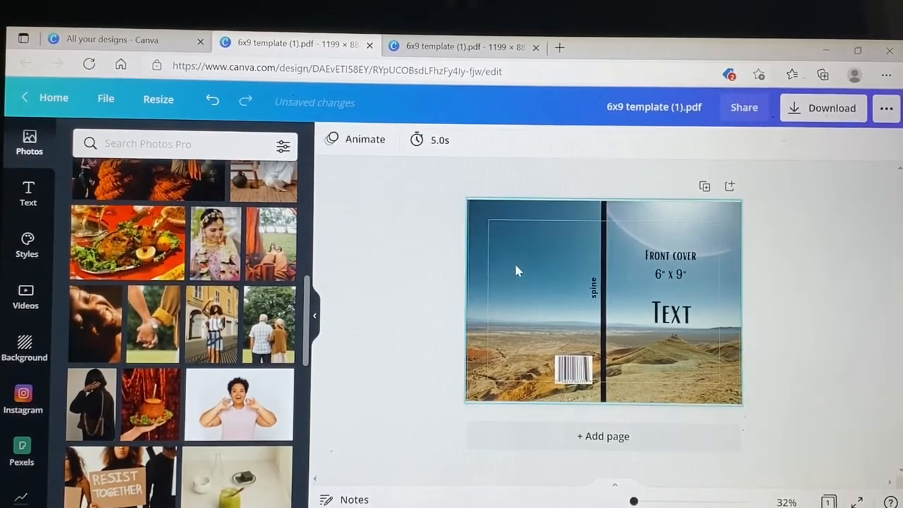
click(573, 381)
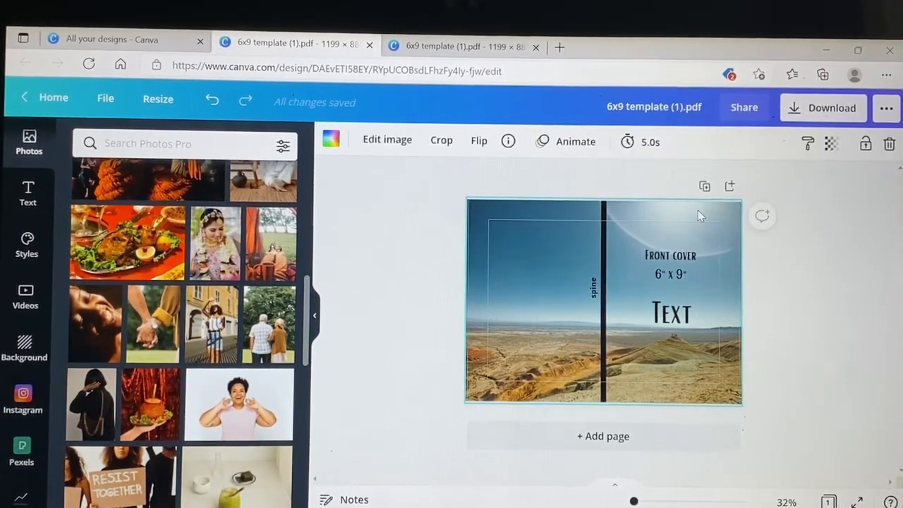
mouse_move(737, 391)
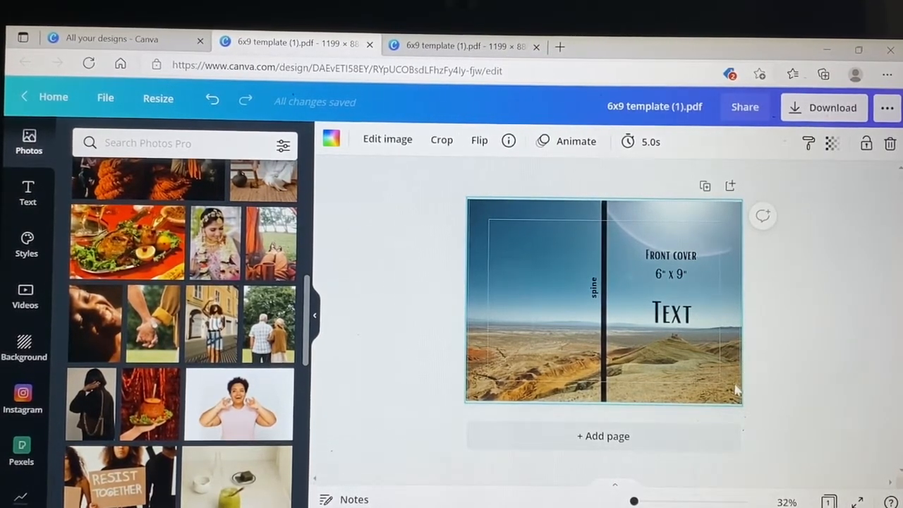
mouse_move(740, 308)
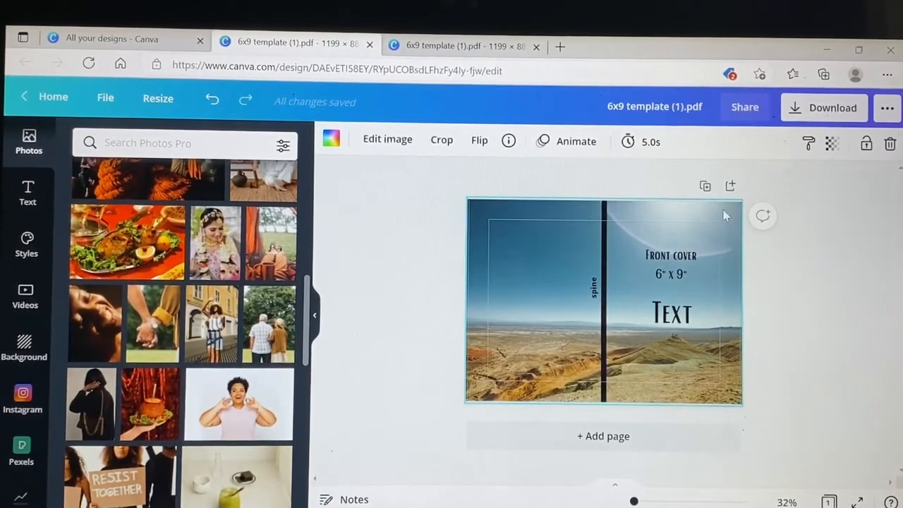
click(670, 265)
text(MY)
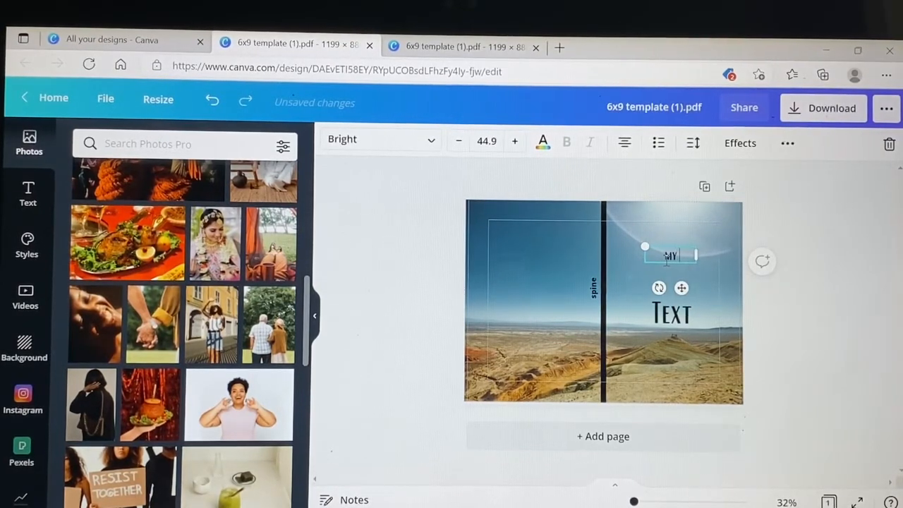
Retitle the front cover 'MY JOURNAL' and enlarge the title to font size 83.3
text(JOURNAL)
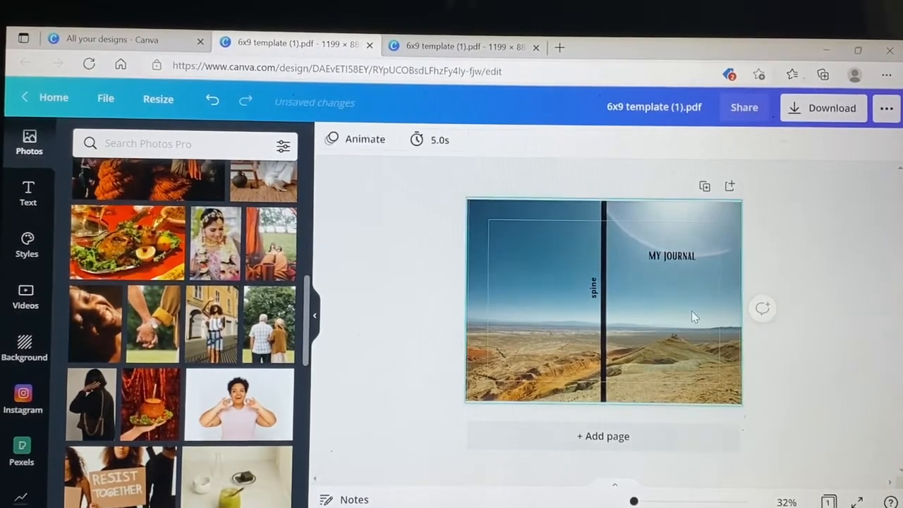
click(671, 256)
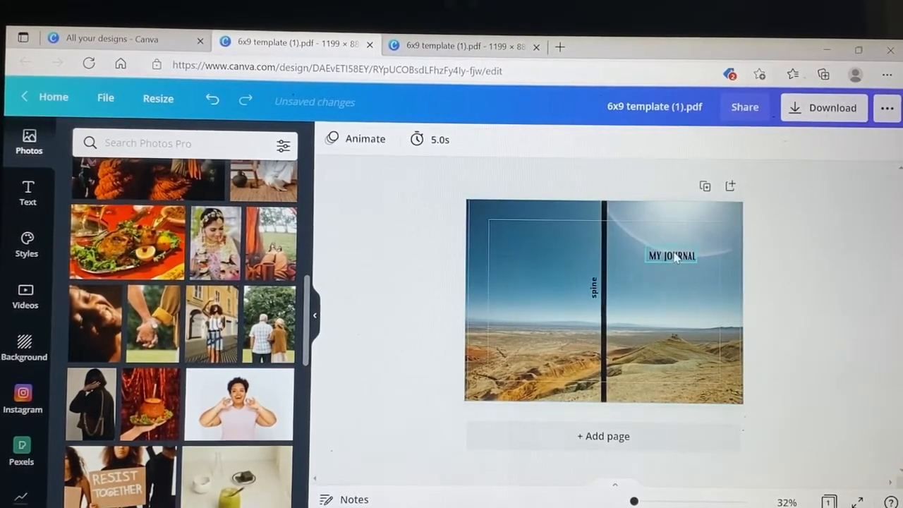
click(671, 255)
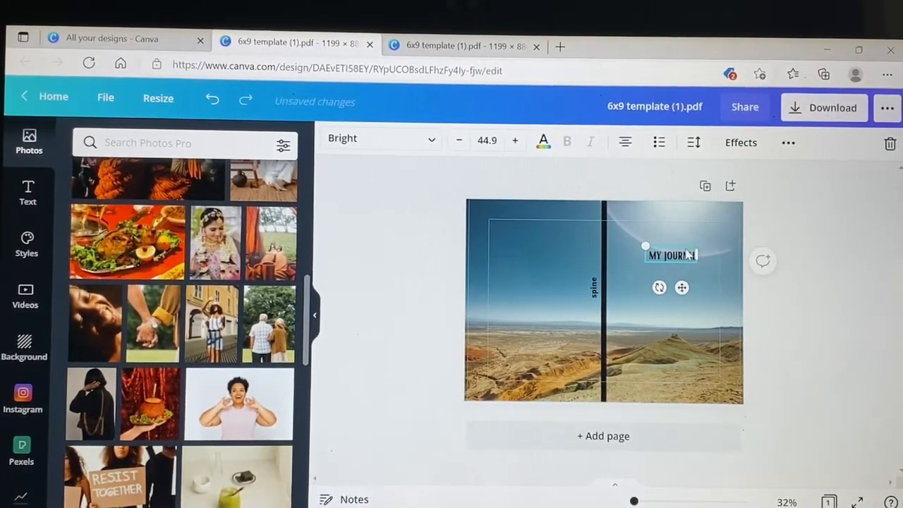
drag(645, 246, 706, 293)
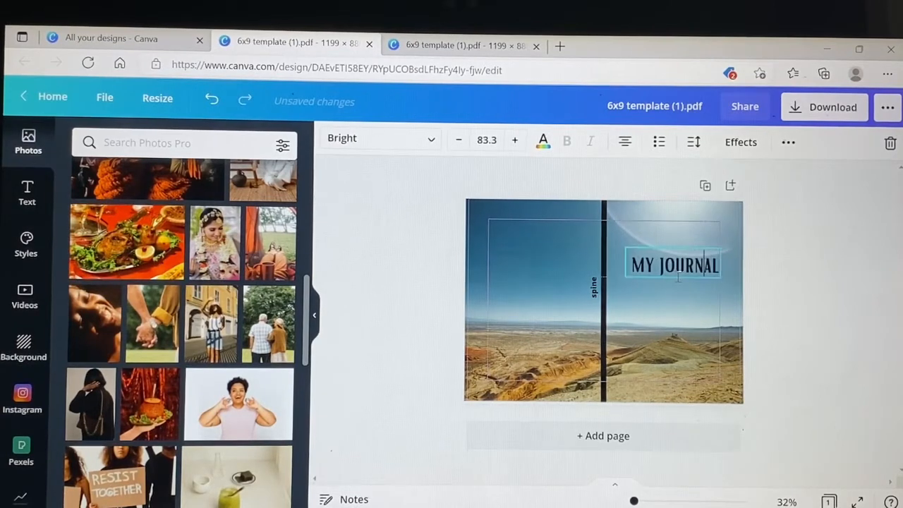
click(672, 265)
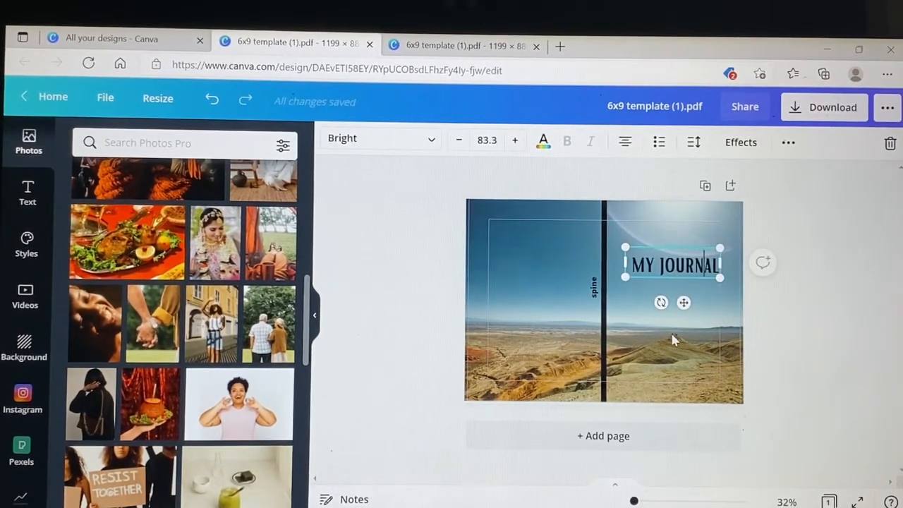
click(670, 342)
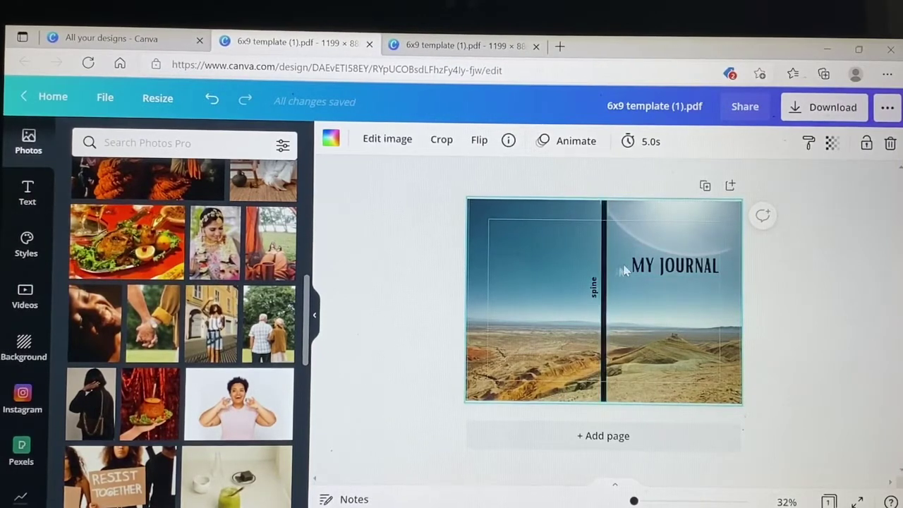
click(672, 264)
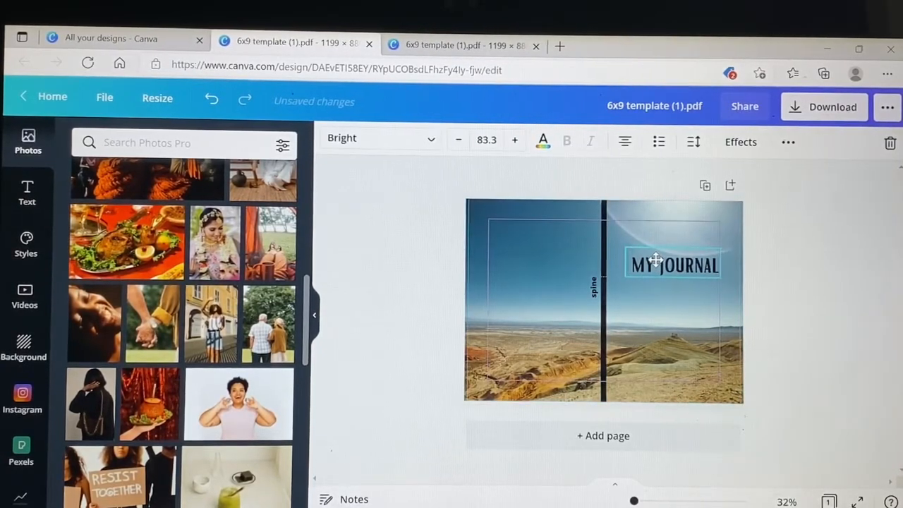
click(671, 265)
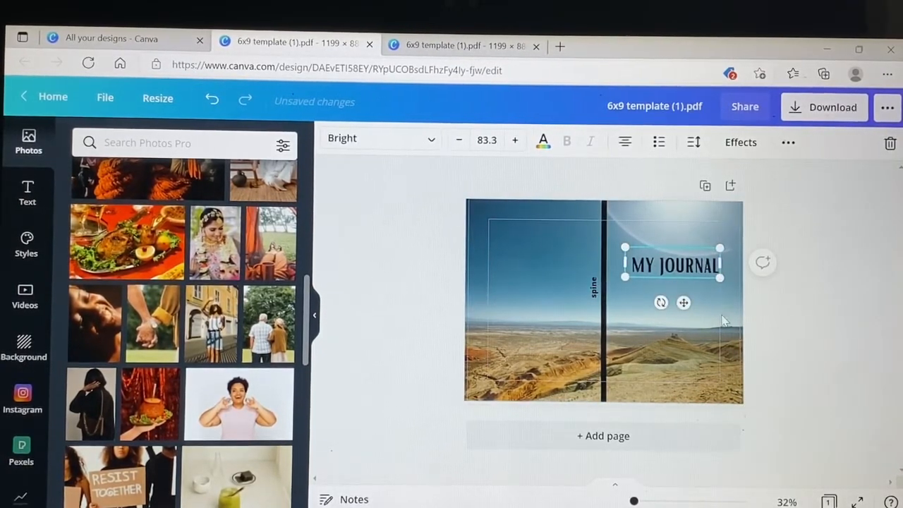
mouse_move(684, 344)
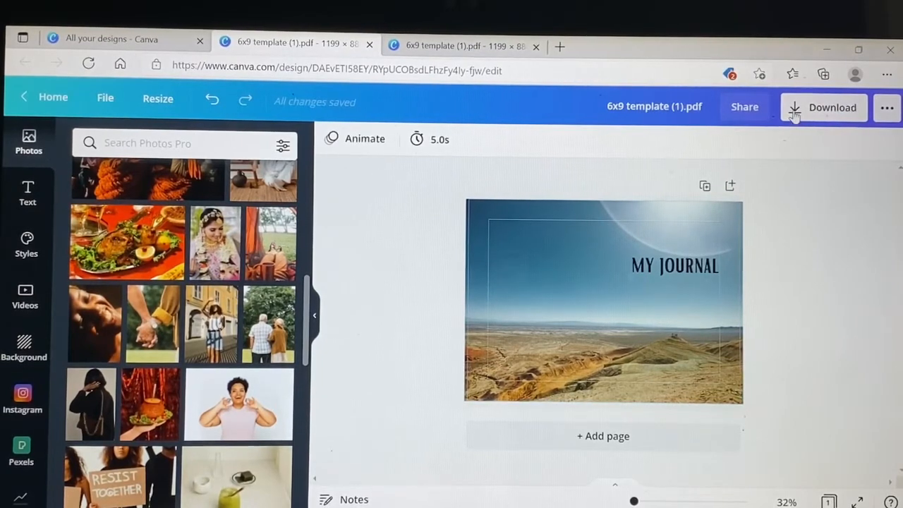
Set the download file type to PDF Print and close the download panel
click(824, 107)
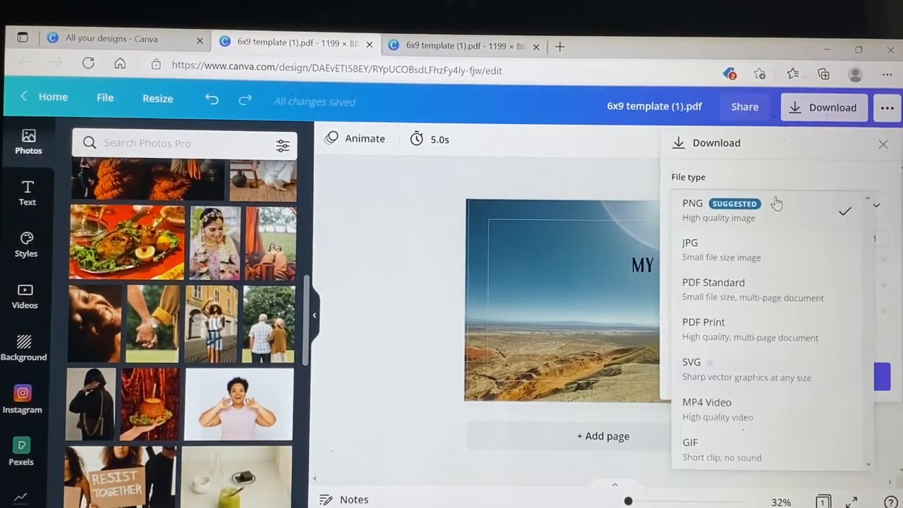
mouse_move(748, 331)
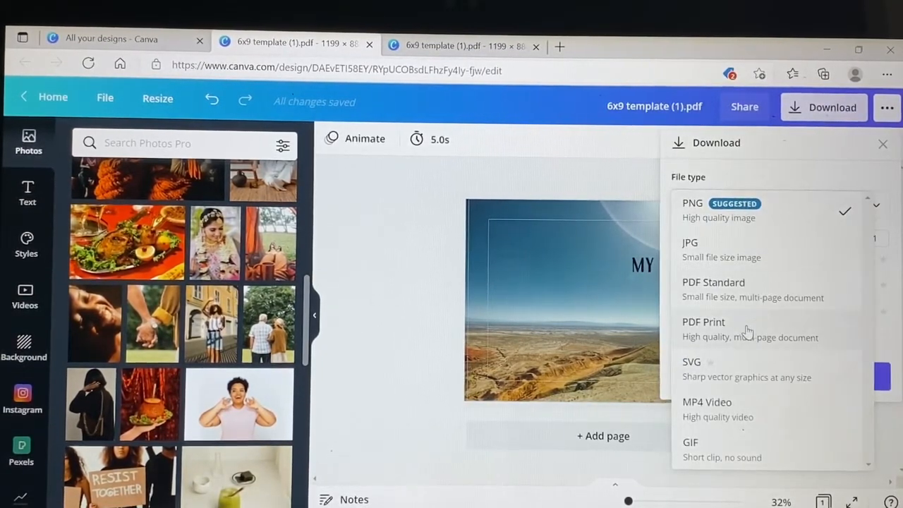
click(703, 328)
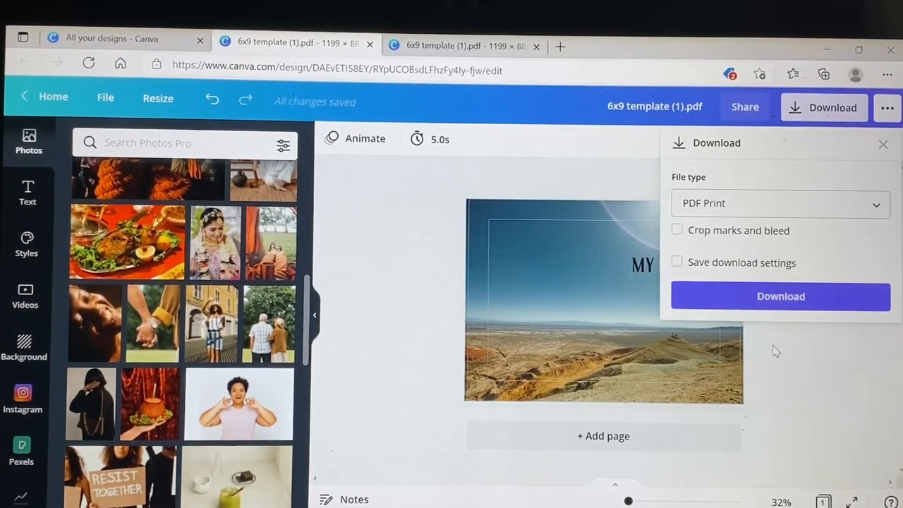
click(883, 143)
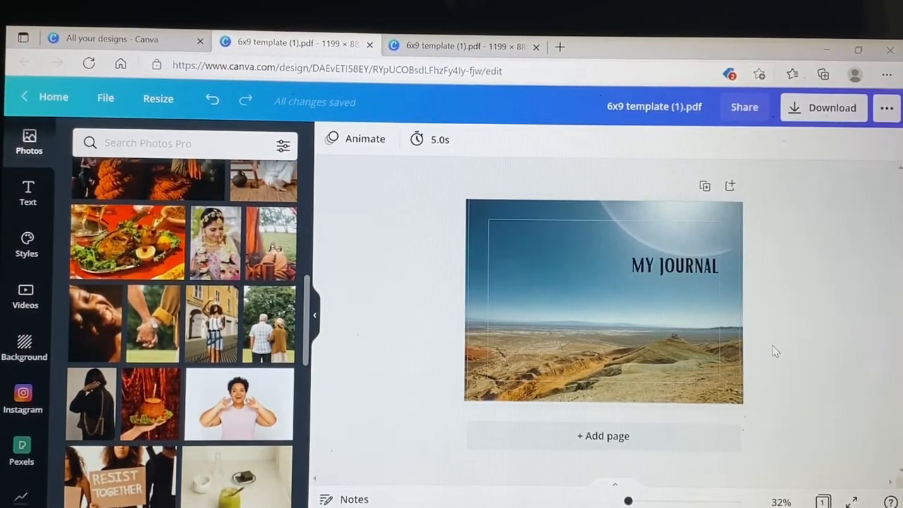